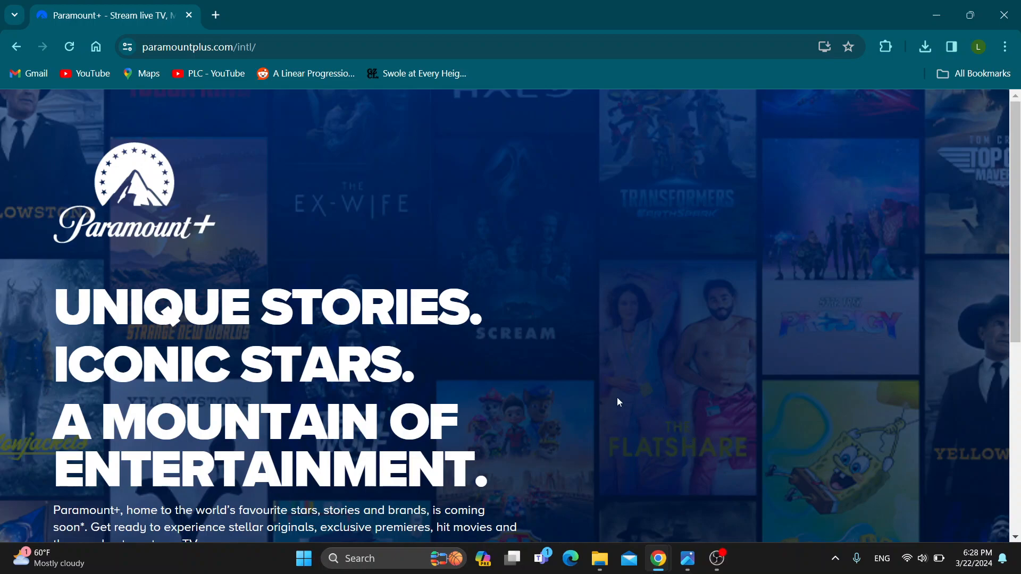
{"action": "mouse_move", "coordinate": [568, 397]}
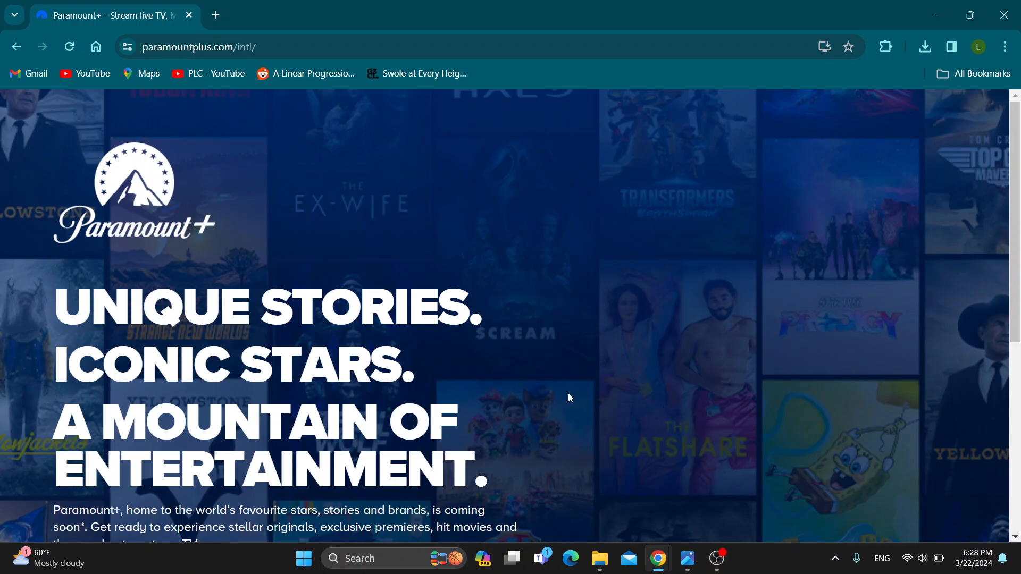
{"action": "mouse_move", "coordinate": [505, 462]}
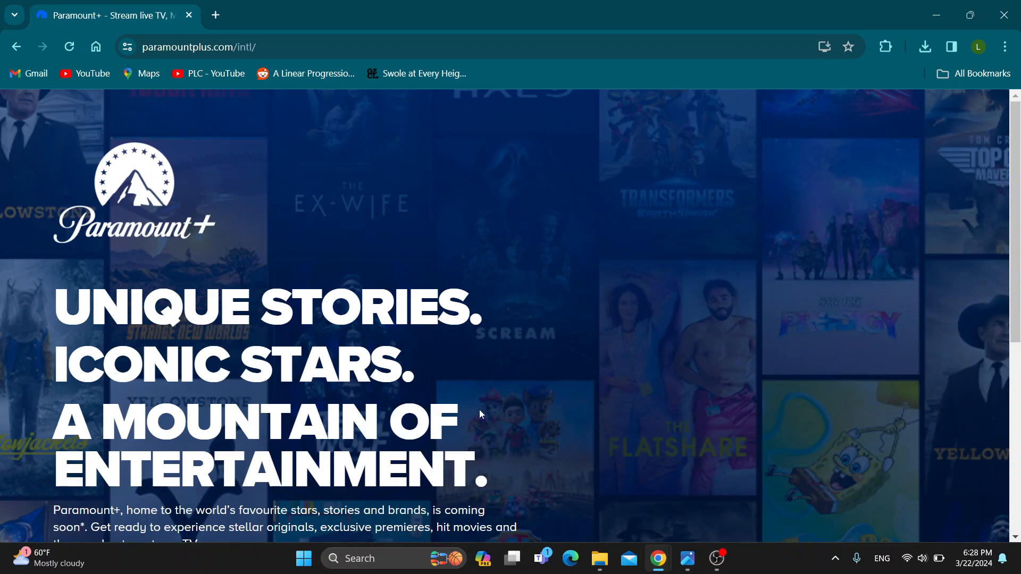
{"action": "mouse_move", "coordinate": [522, 414]}
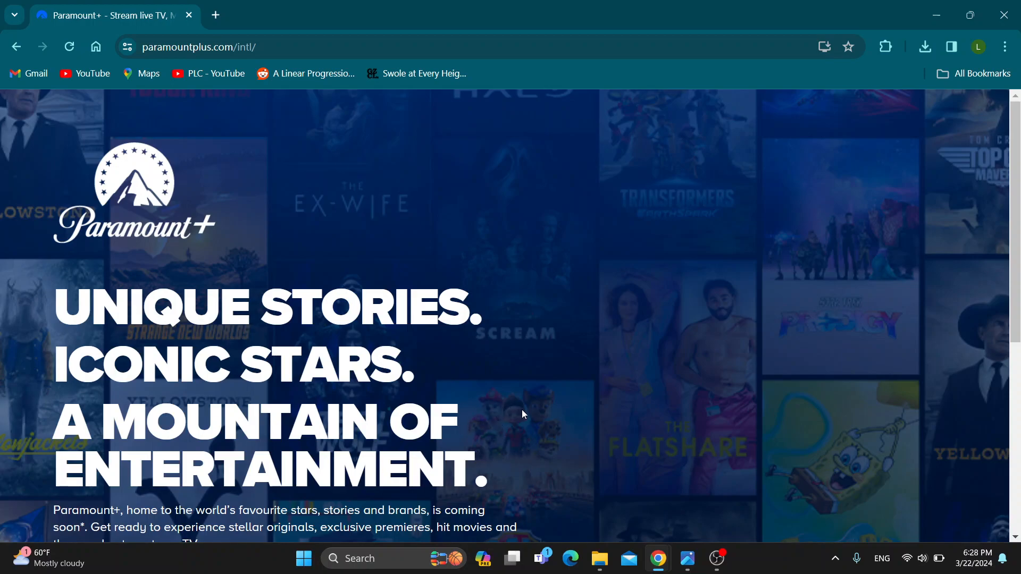
{"action": "mouse_move", "coordinate": [511, 372]}
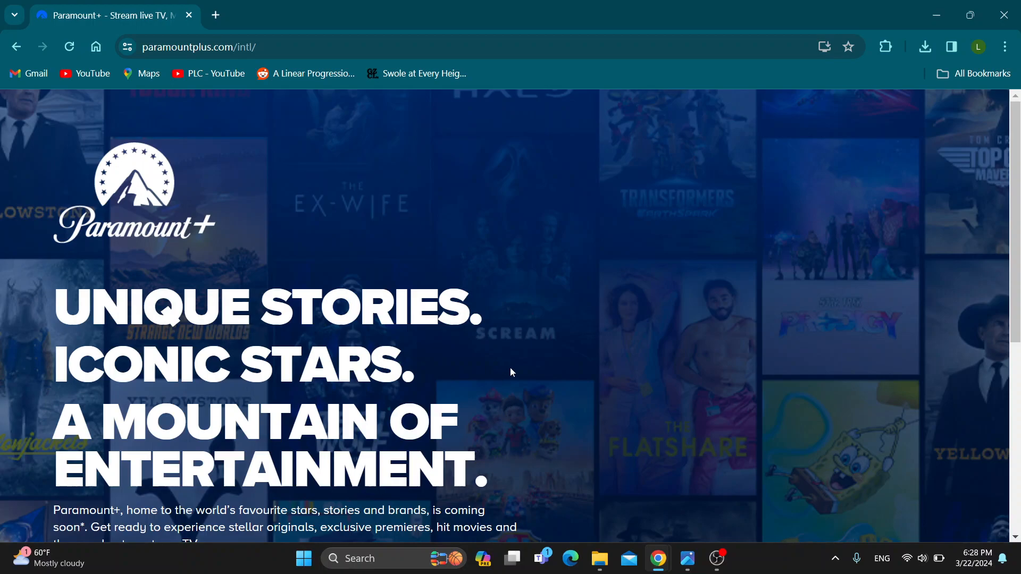
{"action": "mouse_move", "coordinate": [521, 368]}
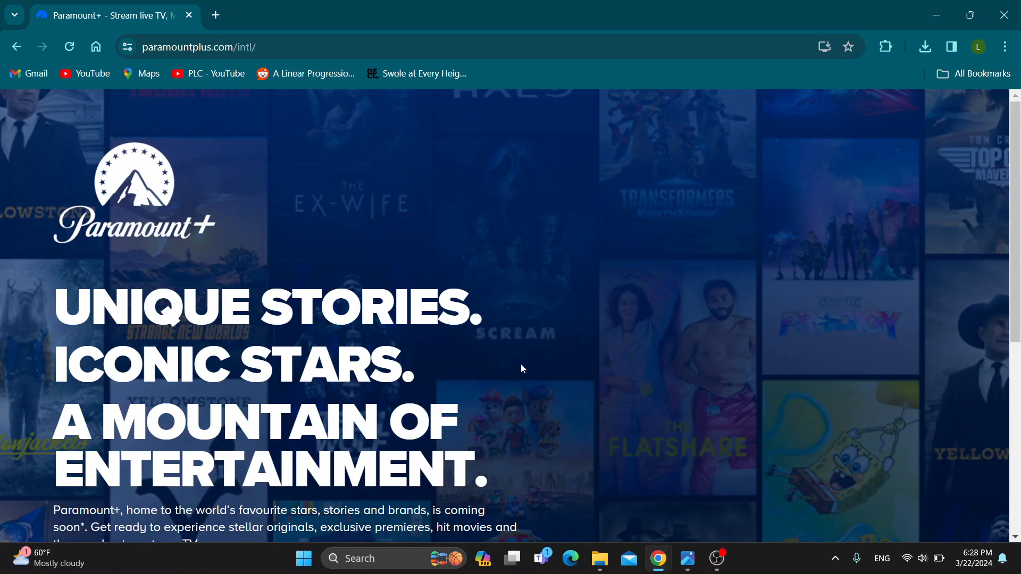
{"action": "mouse_move", "coordinate": [465, 371]}
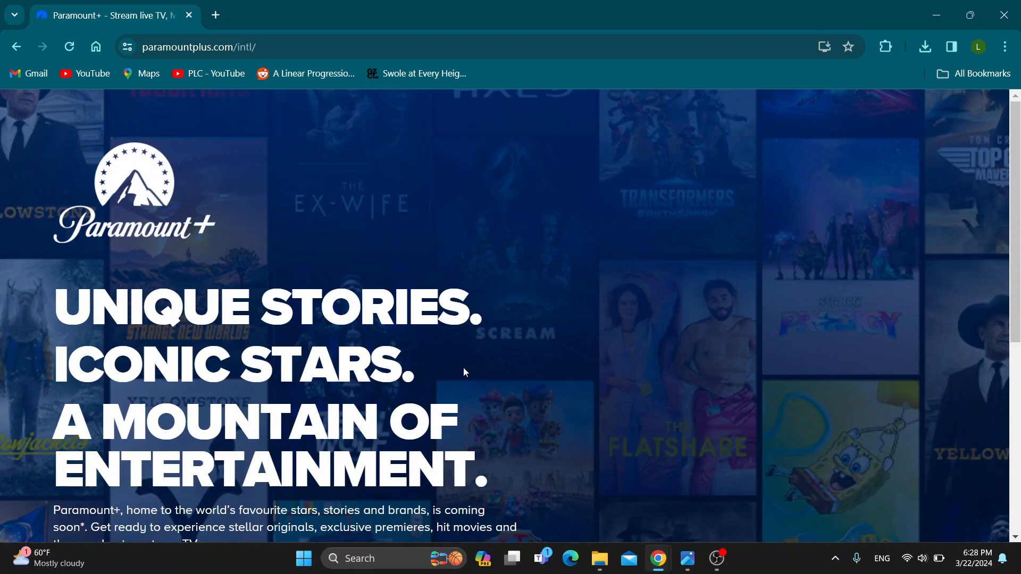
{"action": "mouse_move", "coordinate": [559, 275]}
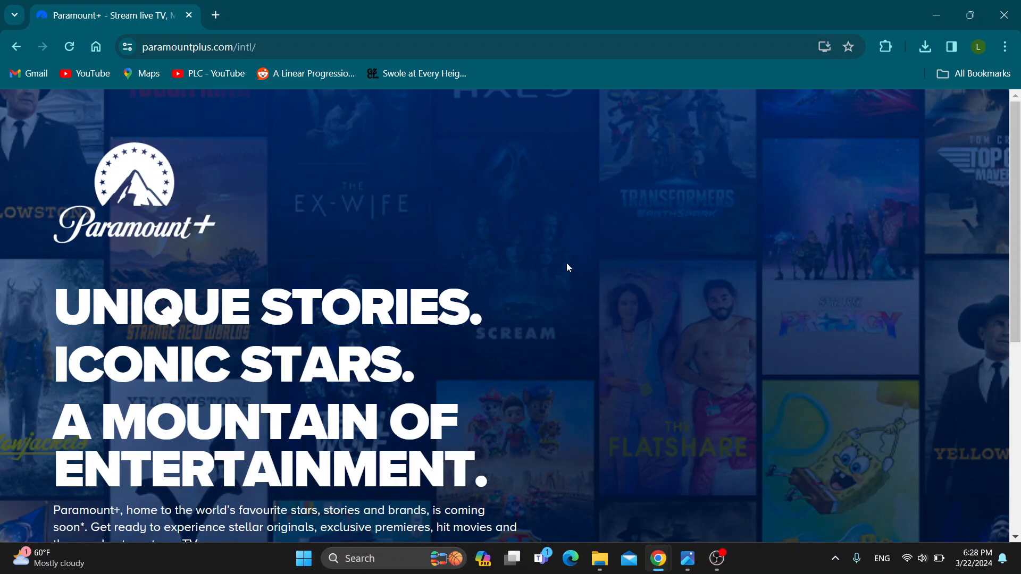
{"action": "mouse_move", "coordinate": [610, 315]}
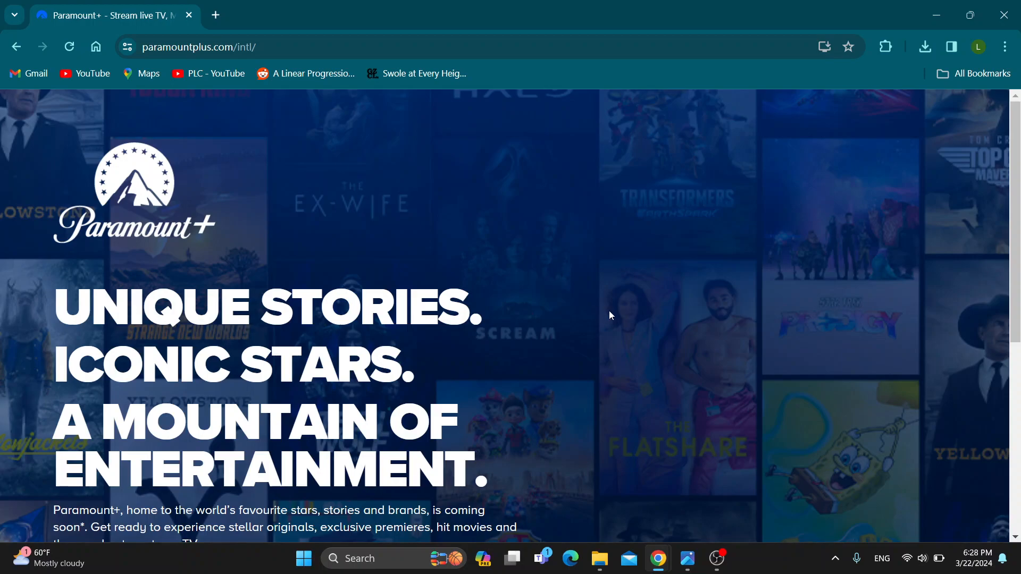
{"action": "mouse_move", "coordinate": [613, 314]}
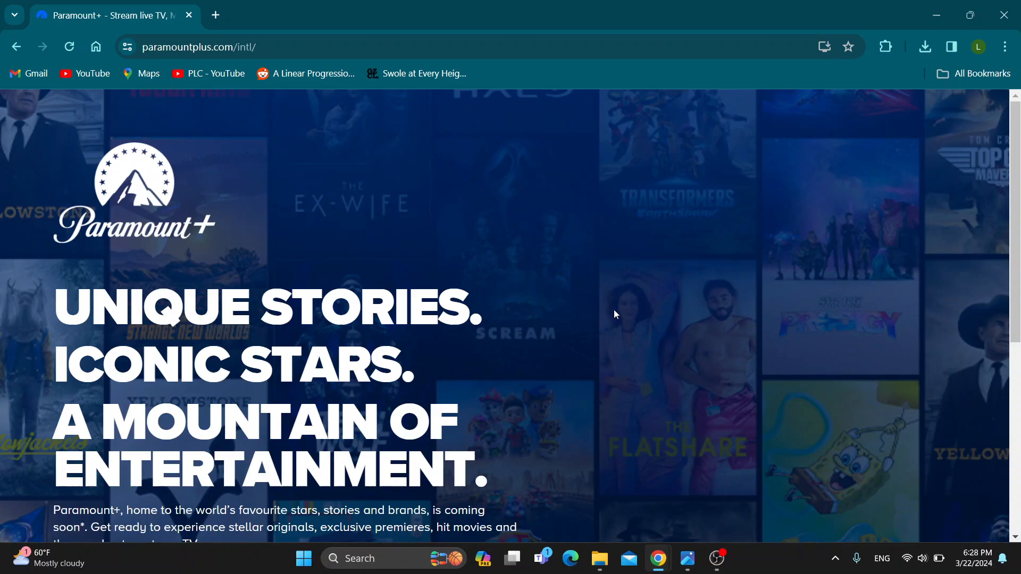
{"action": "mouse_move", "coordinate": [542, 285]}
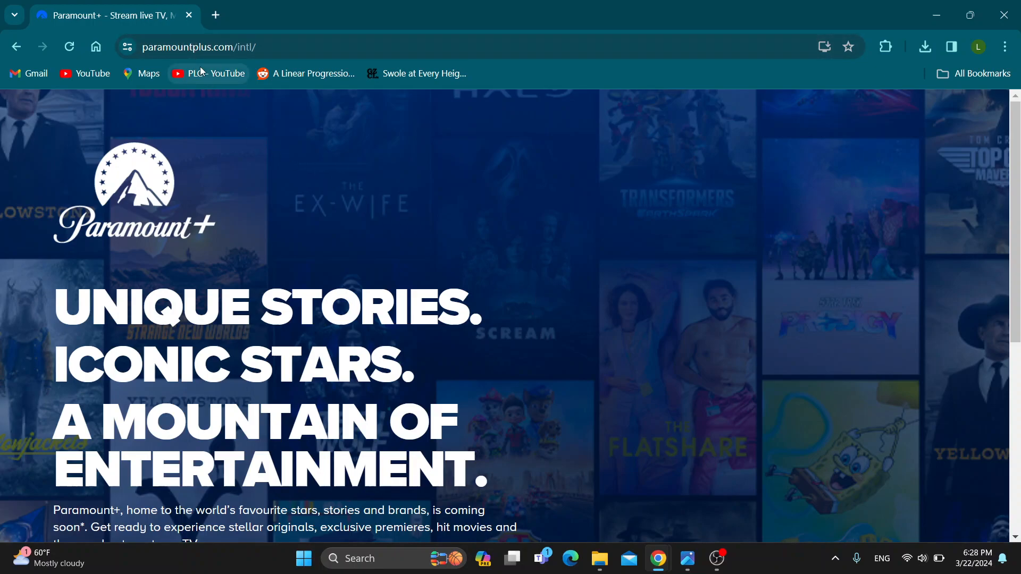
{"action": "mouse_move", "coordinate": [363, 347]}
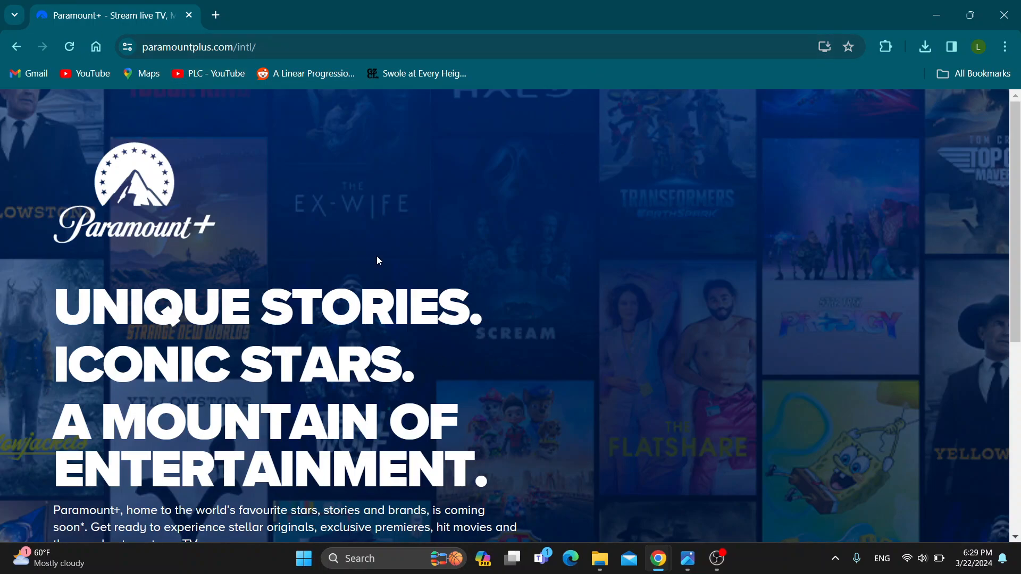
{"action": "mouse_move", "coordinate": [661, 366]}
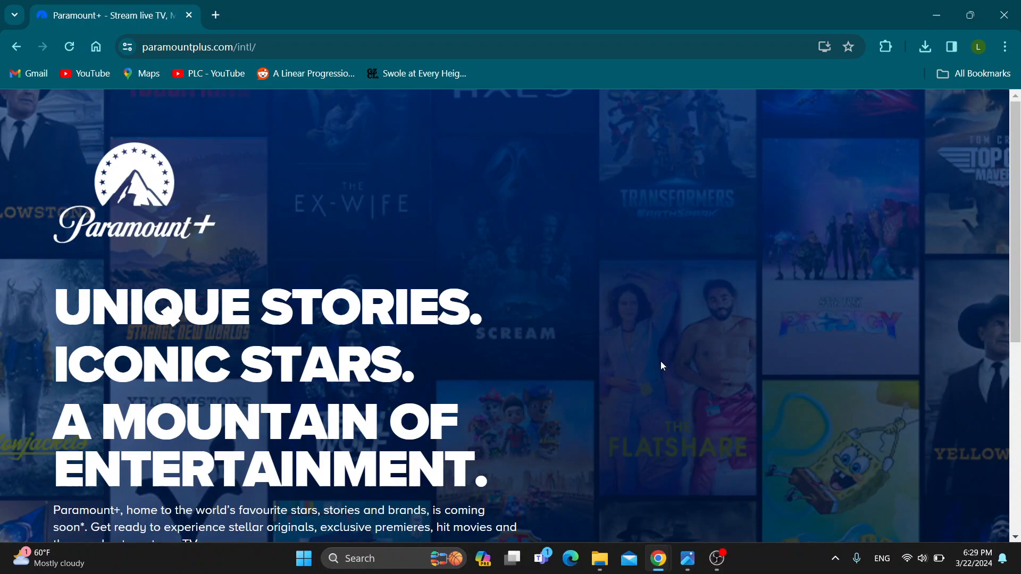
{"action": "mouse_move", "coordinate": [935, 121]}
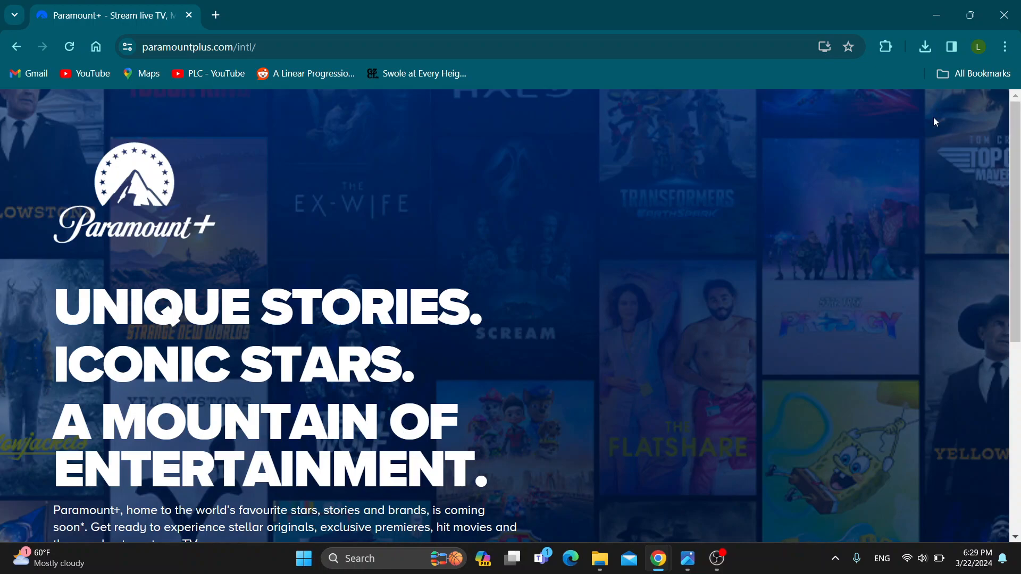
{"action": "mouse_move", "coordinate": [618, 351]}
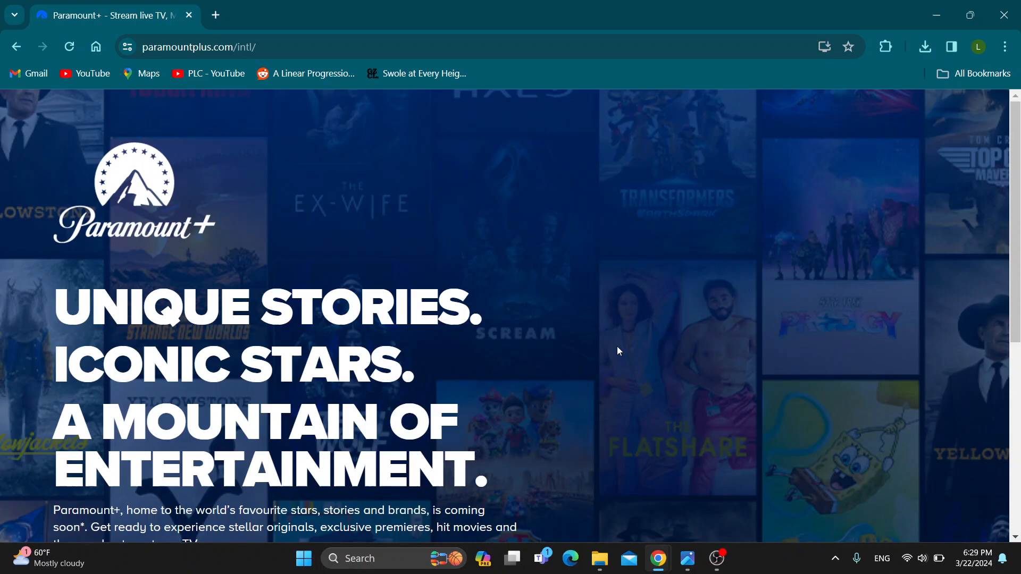
{"action": "mouse_move", "coordinate": [687, 558]}
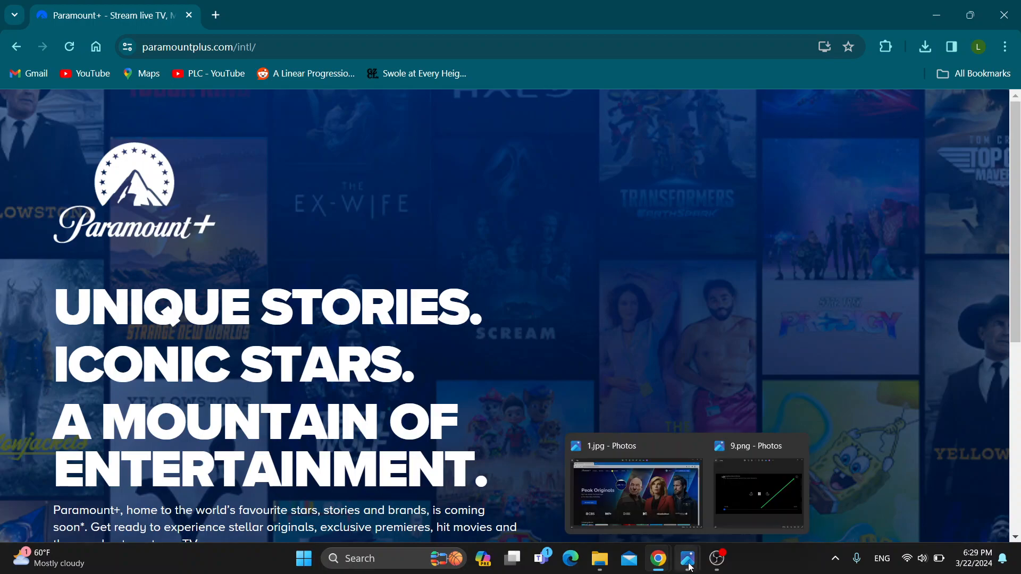
Step: Open 1.jpg in Photos, showing the Paramount+ homepage with Live TV called out
{"action": "left_click", "coordinate": [635, 493]}
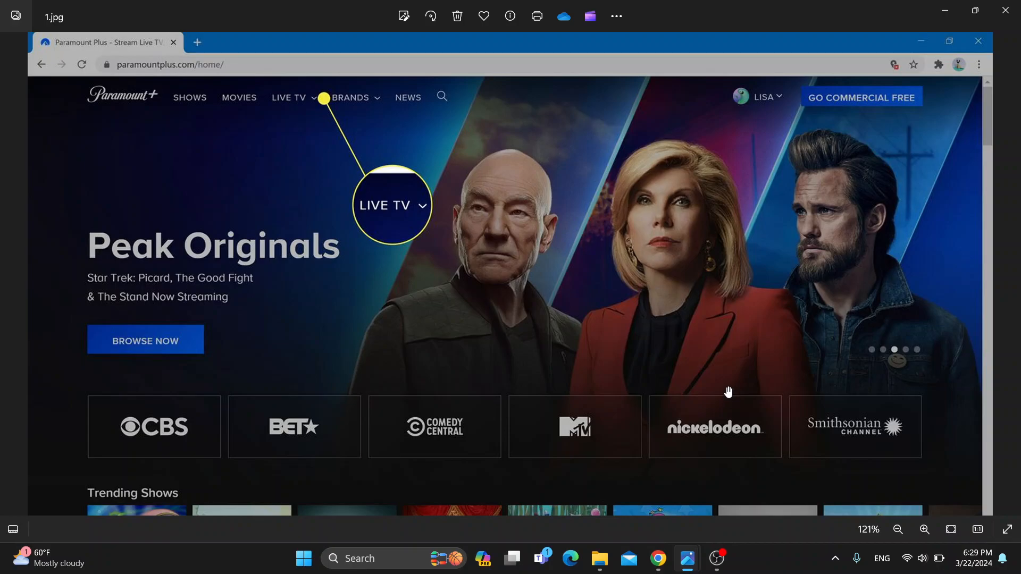
{"action": "mouse_move", "coordinate": [204, 124]}
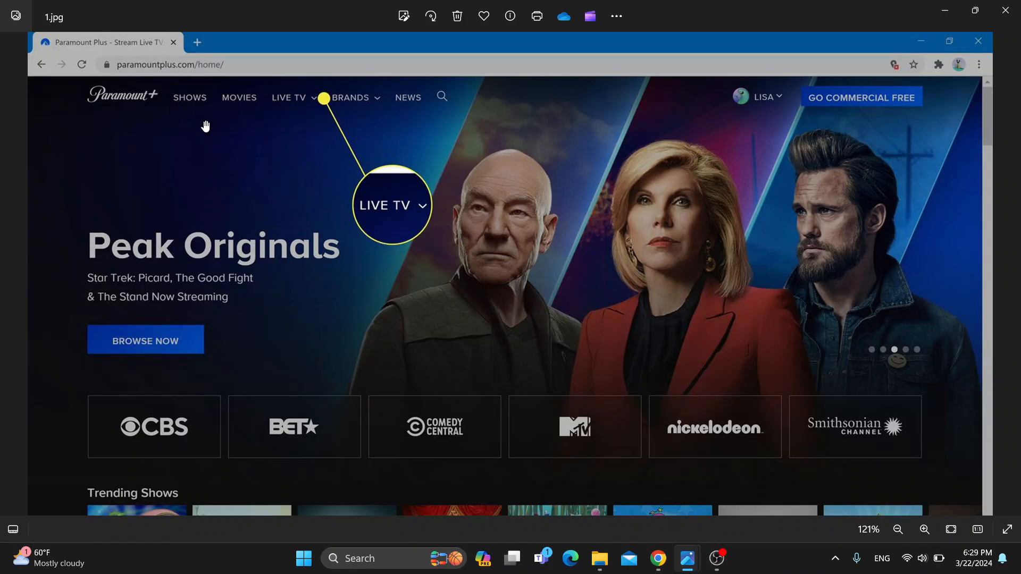
{"action": "mouse_move", "coordinate": [392, 143]}
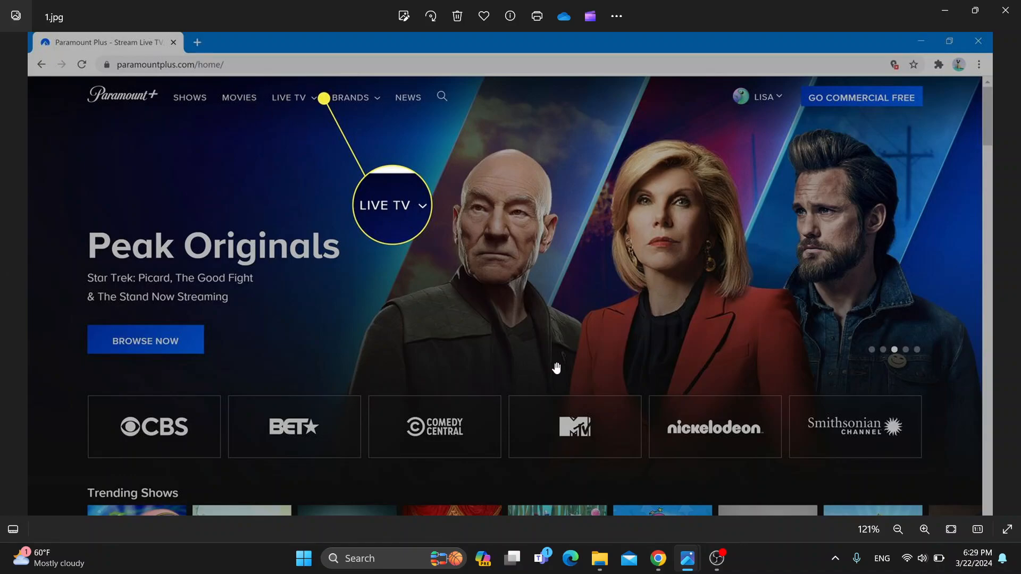
{"action": "mouse_move", "coordinate": [598, 360]}
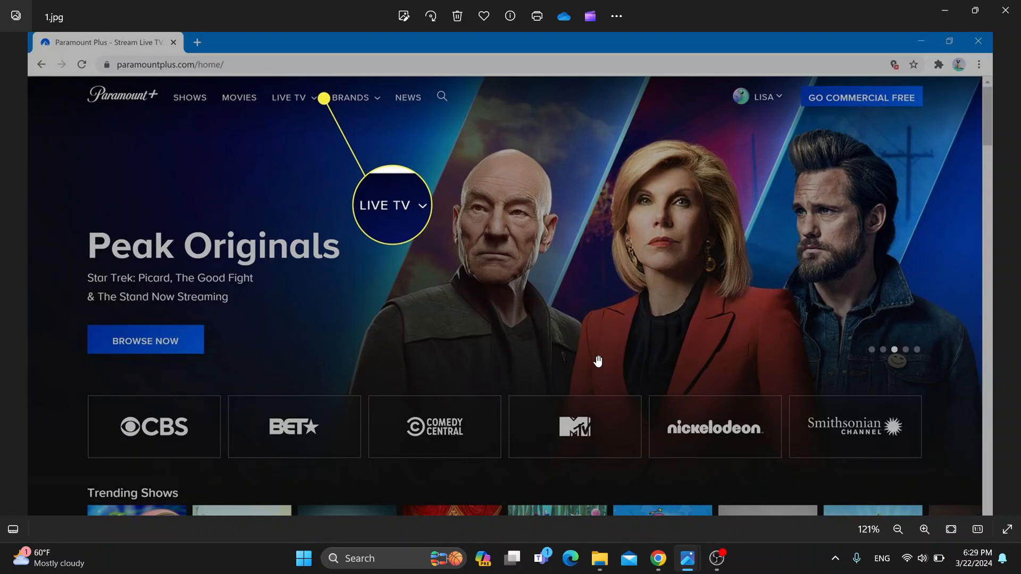
{"action": "mouse_move", "coordinate": [259, 472]}
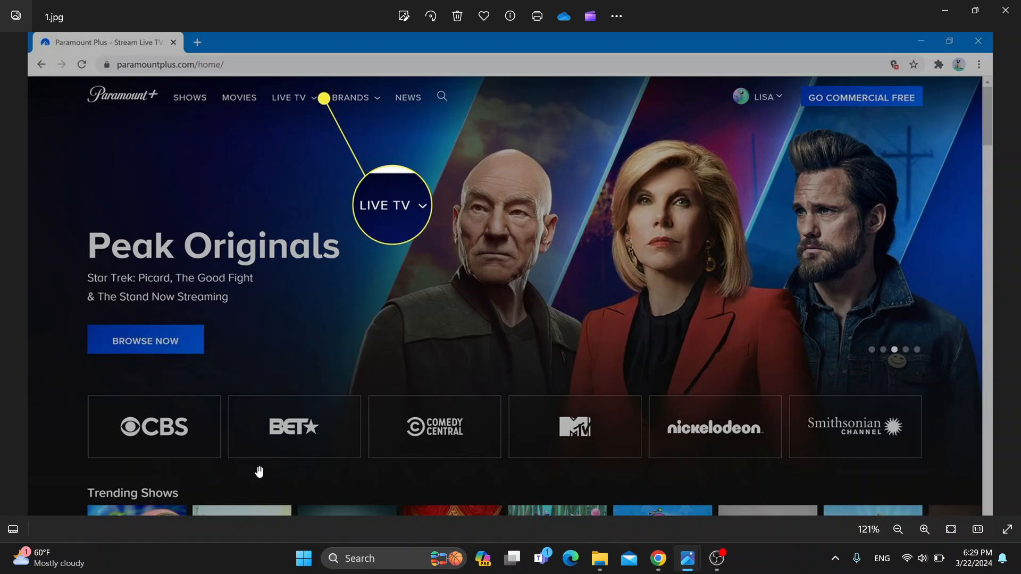
{"action": "mouse_move", "coordinate": [176, 507]}
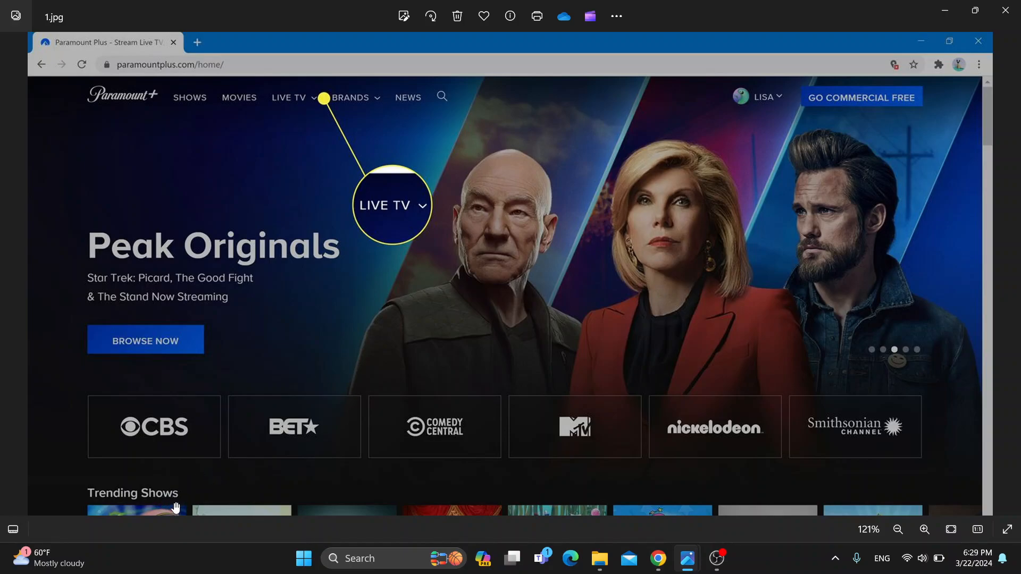
{"action": "mouse_move", "coordinate": [617, 451]}
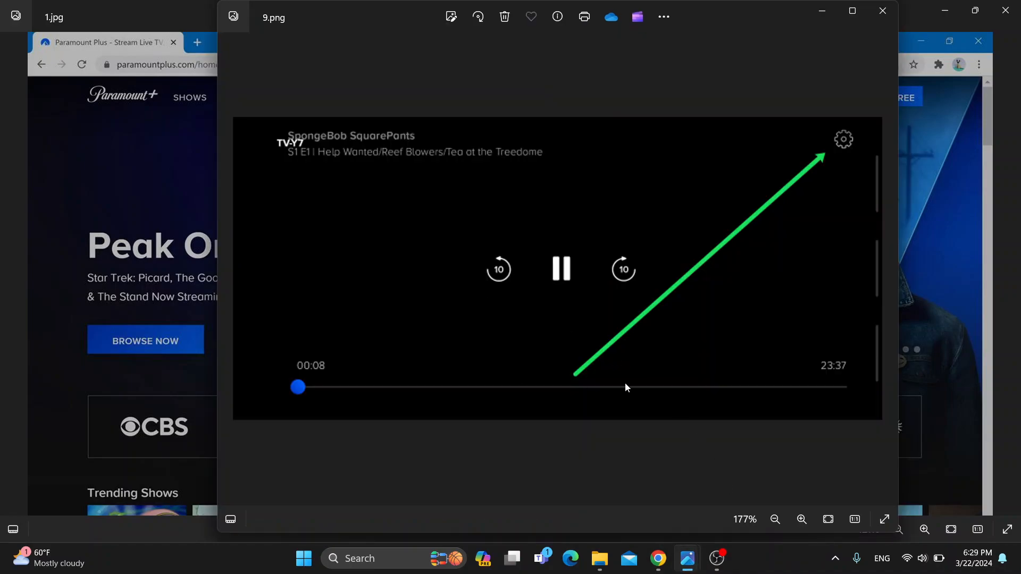
{"action": "mouse_move", "coordinate": [426, 126]}
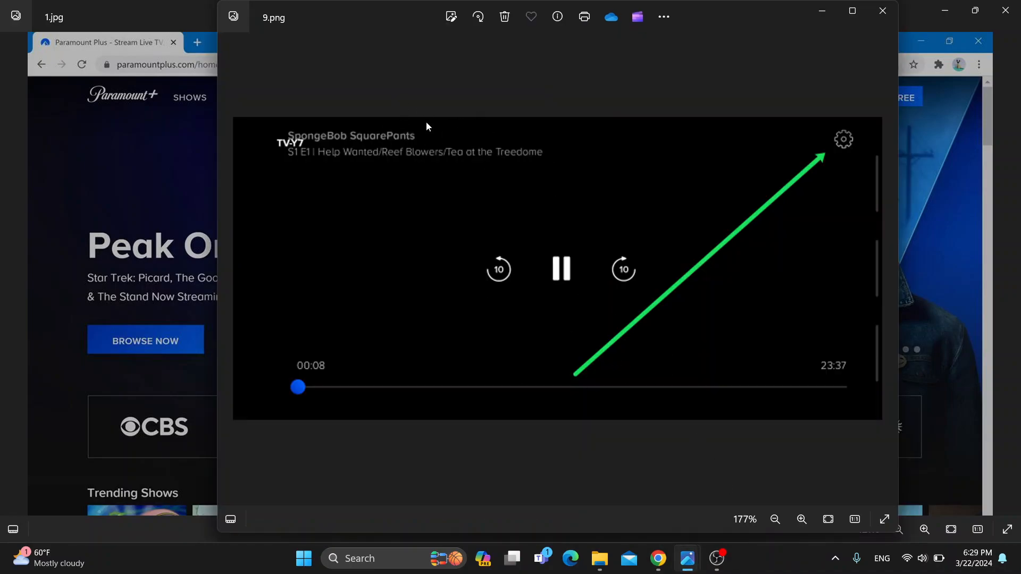
{"action": "mouse_move", "coordinate": [390, 23]}
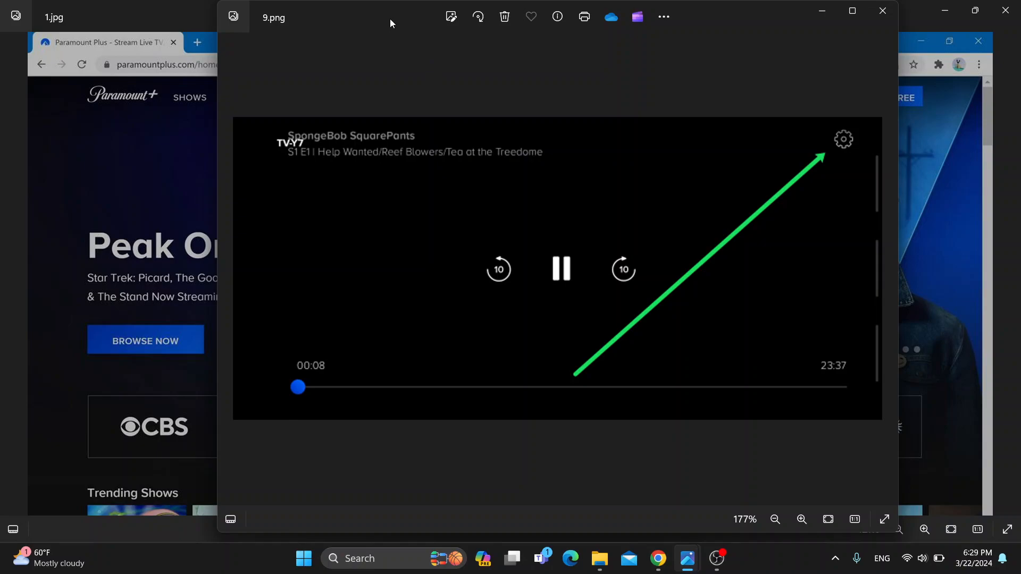
{"action": "mouse_move", "coordinate": [751, 203]}
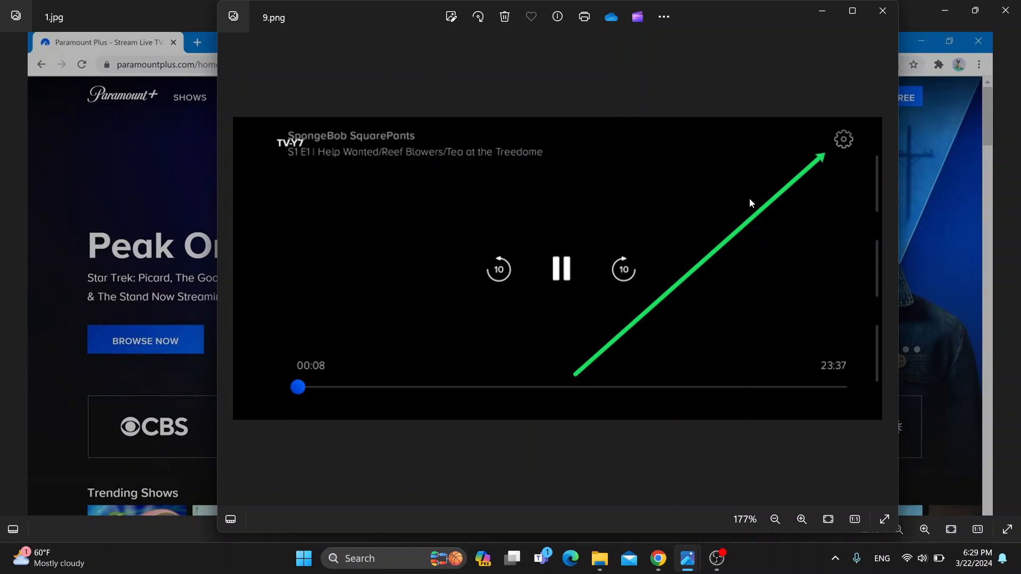
{"action": "mouse_move", "coordinate": [827, 154]}
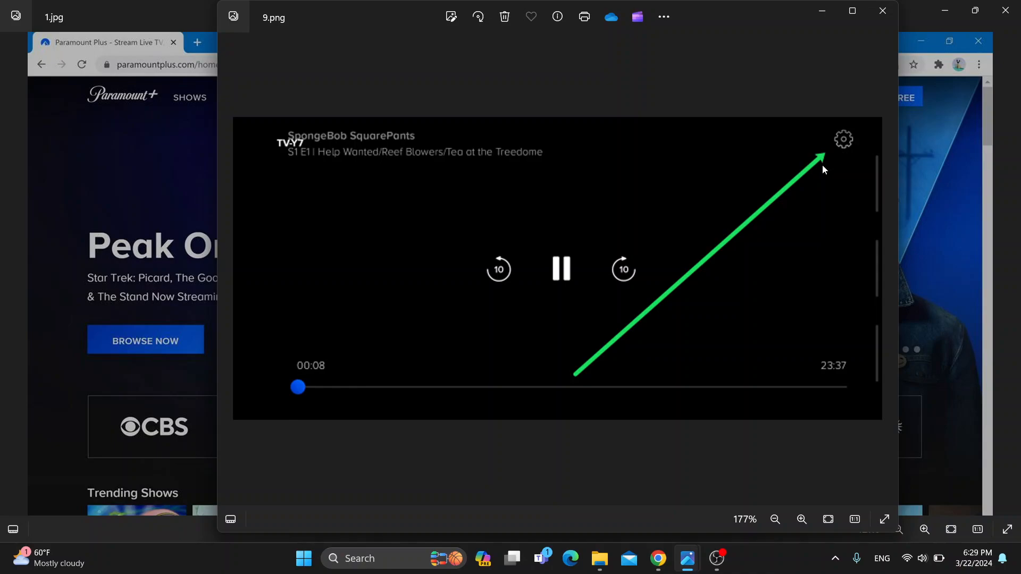
{"action": "mouse_move", "coordinate": [839, 162]}
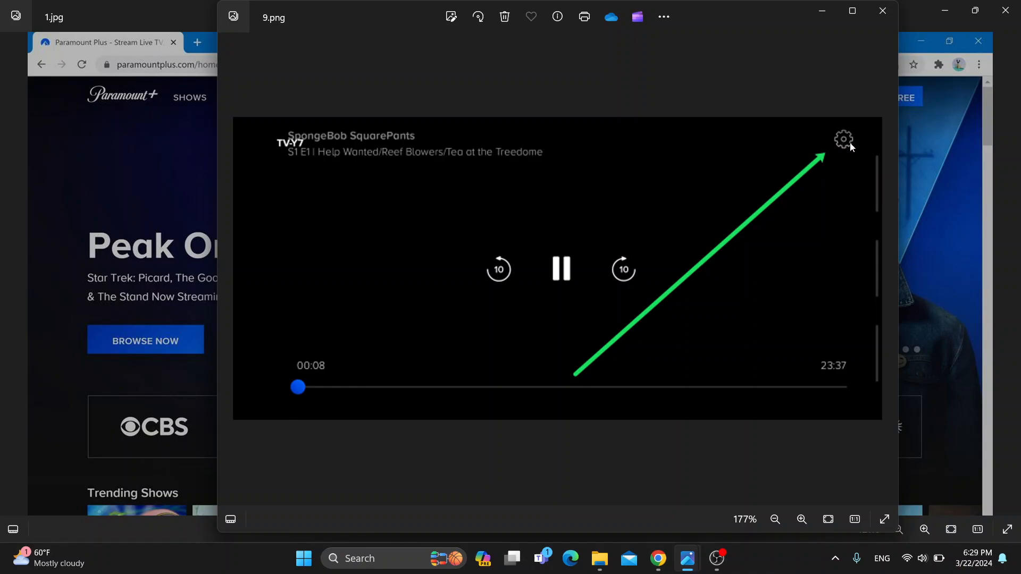
{"action": "mouse_move", "coordinate": [676, 187]}
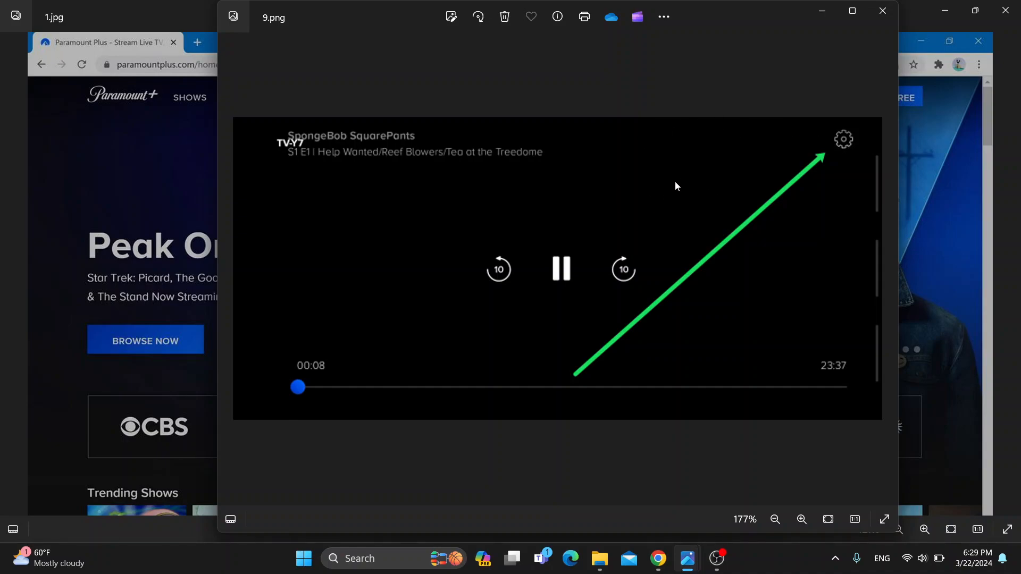
{"action": "mouse_move", "coordinate": [571, 185]}
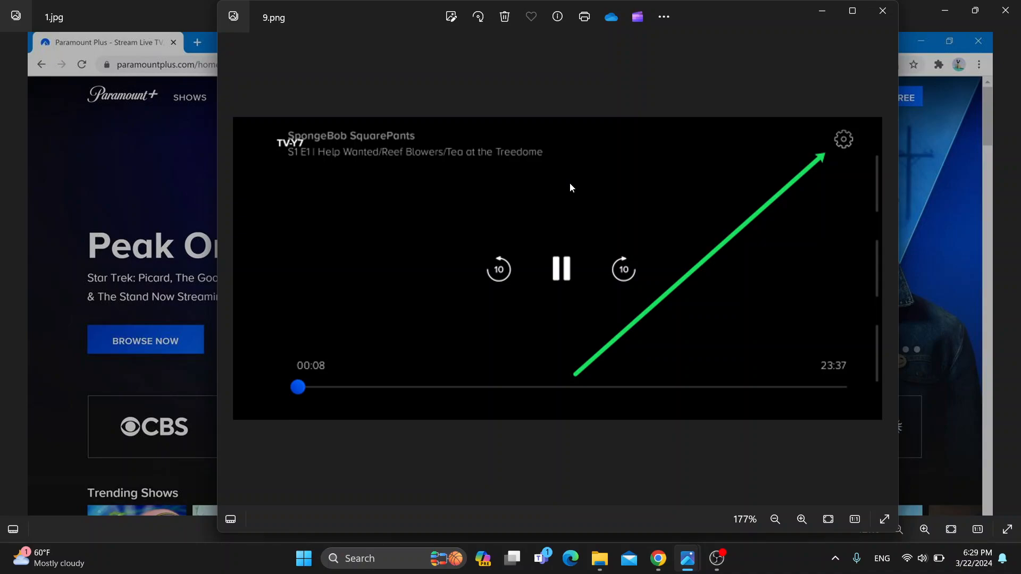
{"action": "mouse_move", "coordinate": [549, 158]}
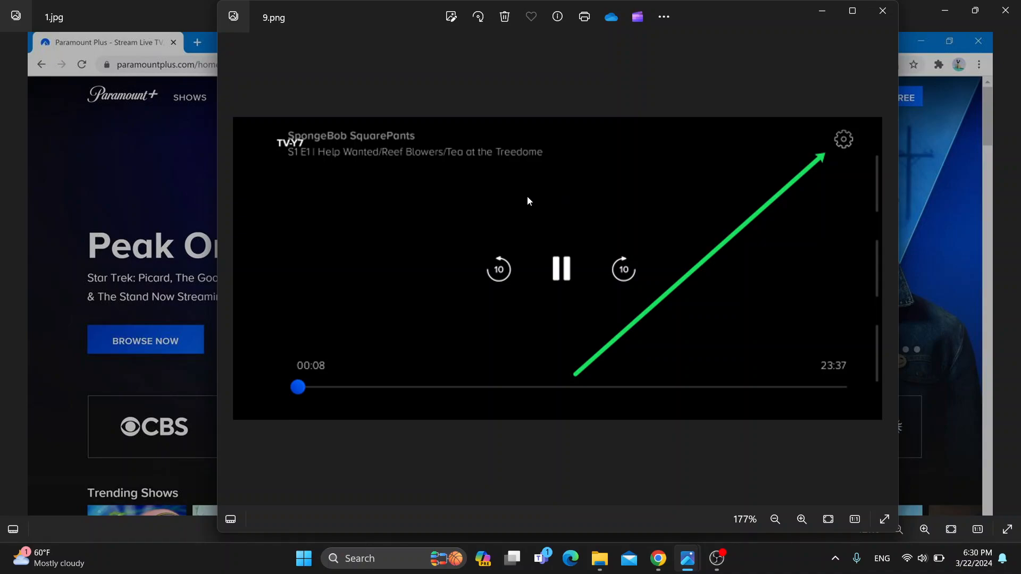
{"action": "mouse_move", "coordinate": [642, 190]}
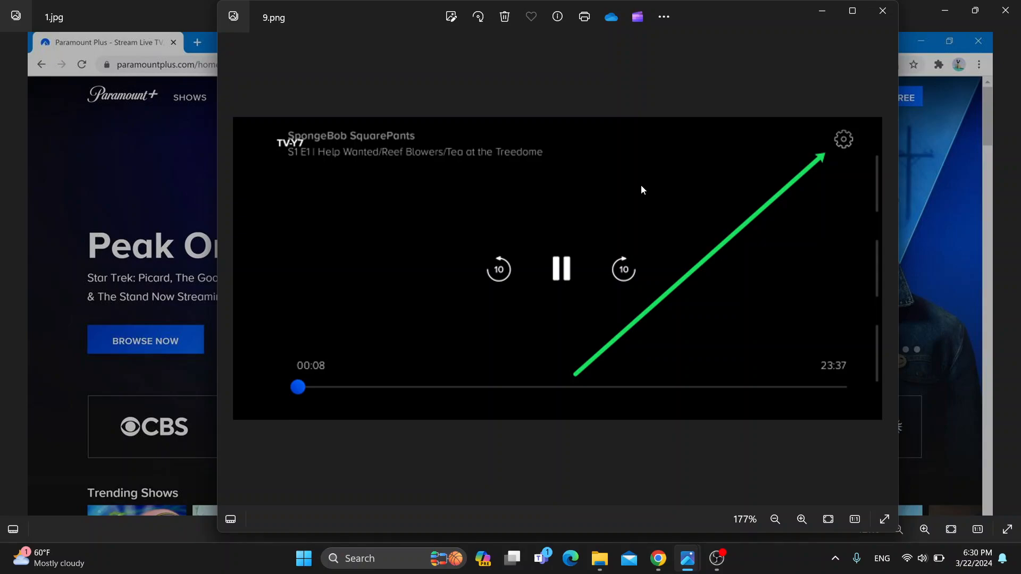
{"action": "mouse_move", "coordinate": [722, 447]}
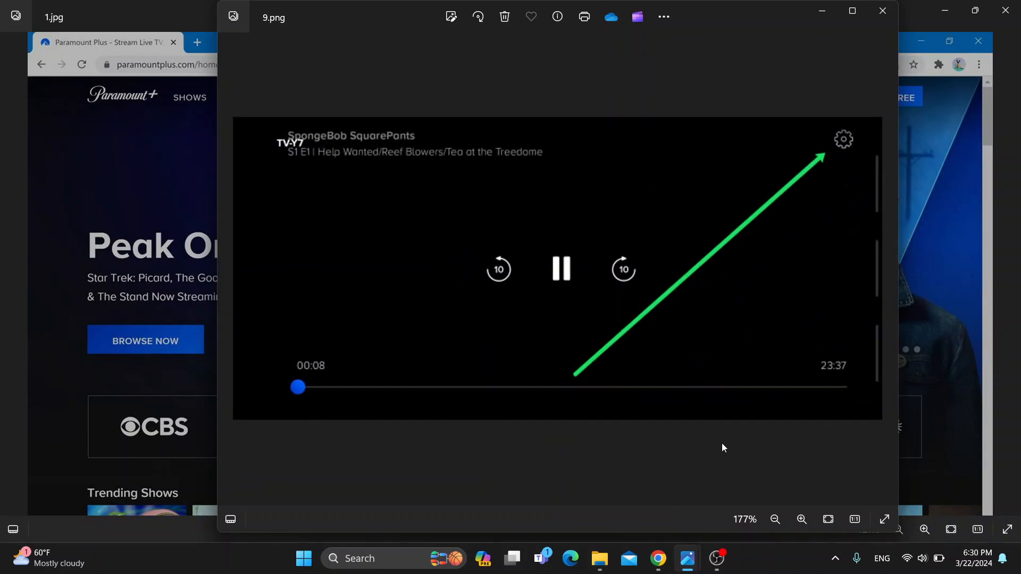
{"action": "mouse_move", "coordinate": [681, 536]}
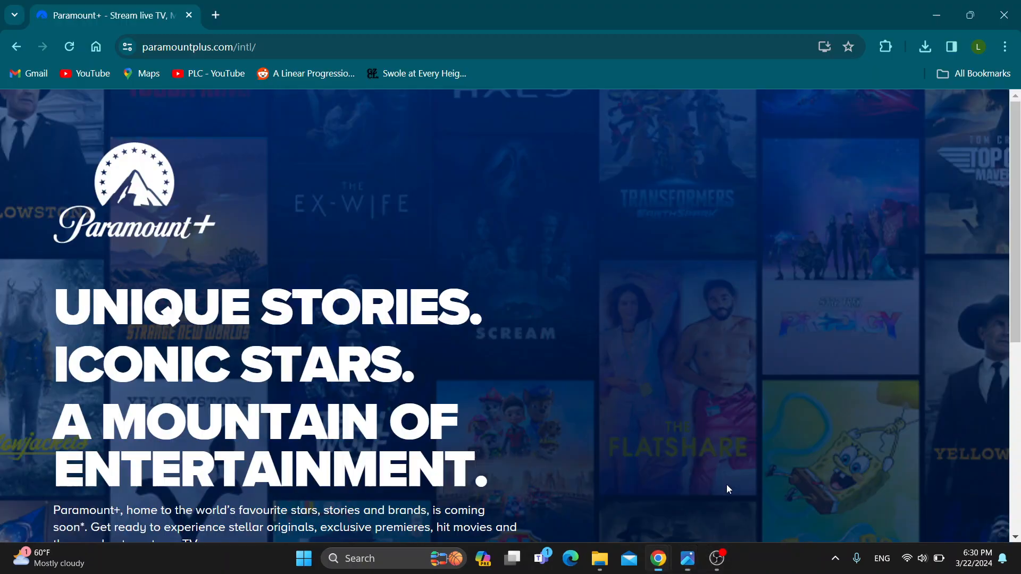
{"action": "mouse_move", "coordinate": [693, 336]}
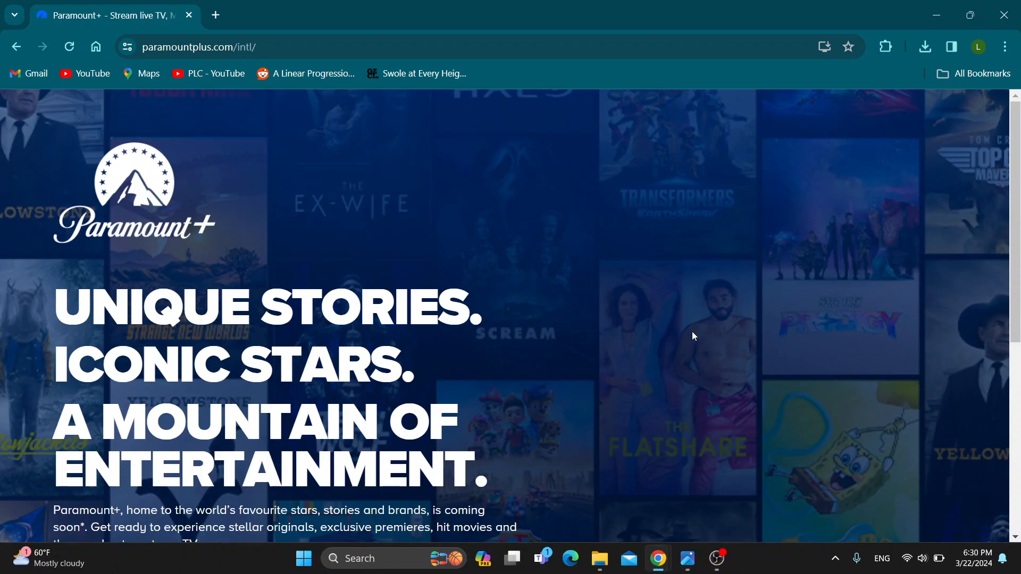
{"action": "mouse_move", "coordinate": [707, 311]}
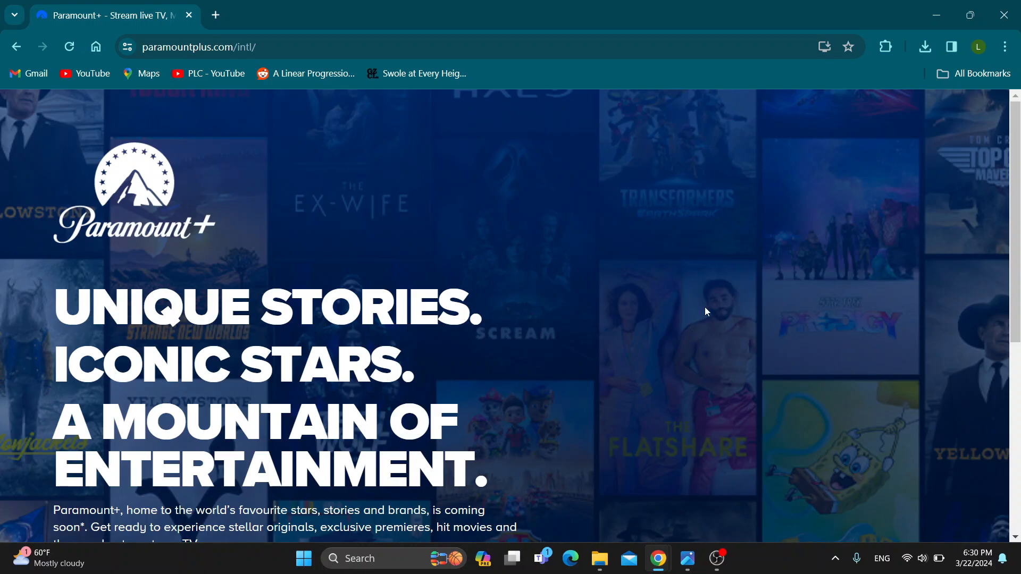
{"action": "mouse_move", "coordinate": [557, 343]}
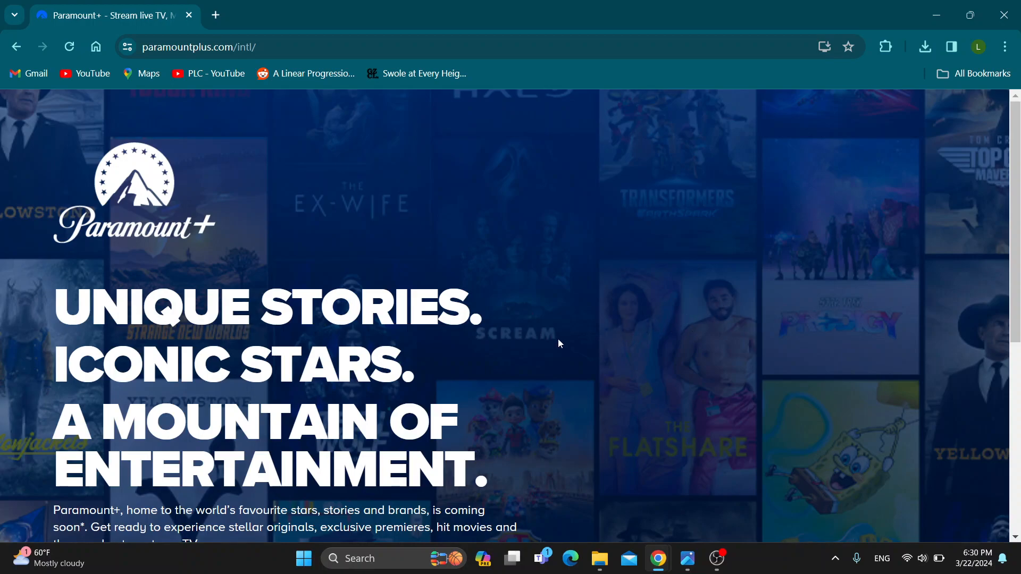